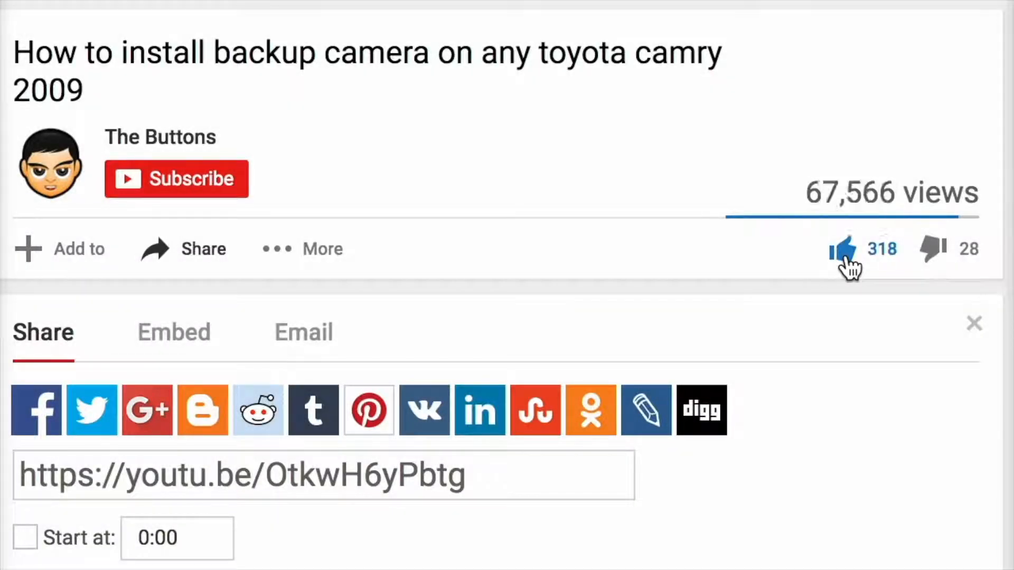
{"action": "left_click", "coordinate": [176, 179]}
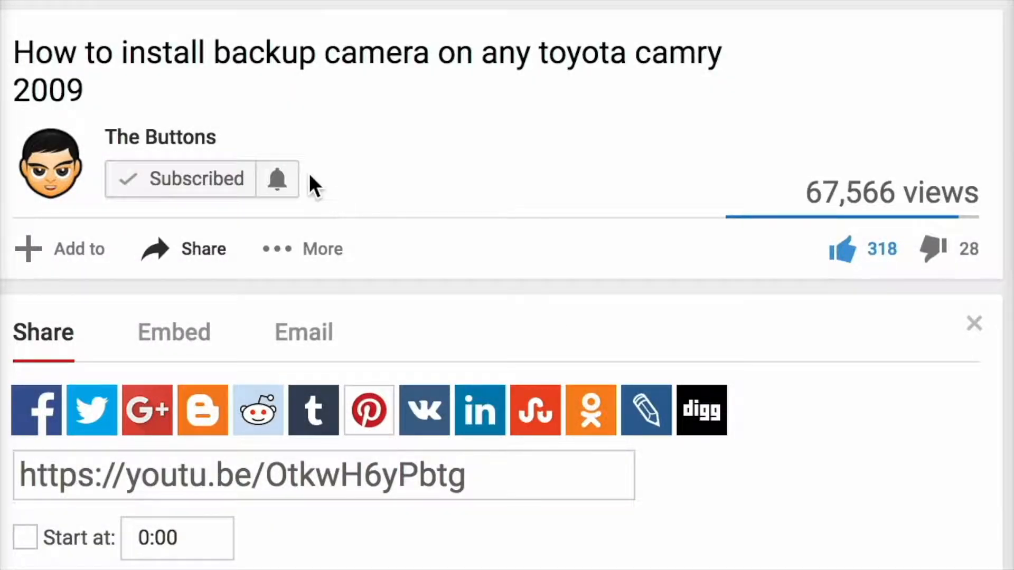
{"action": "left_click", "coordinate": [278, 180]}
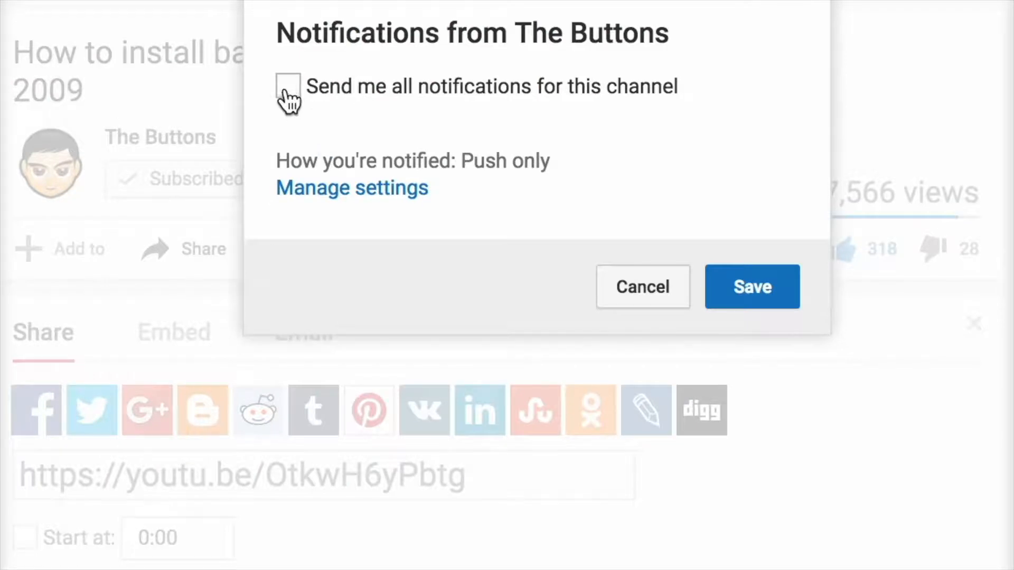
{"action": "left_click", "coordinate": [288, 86]}
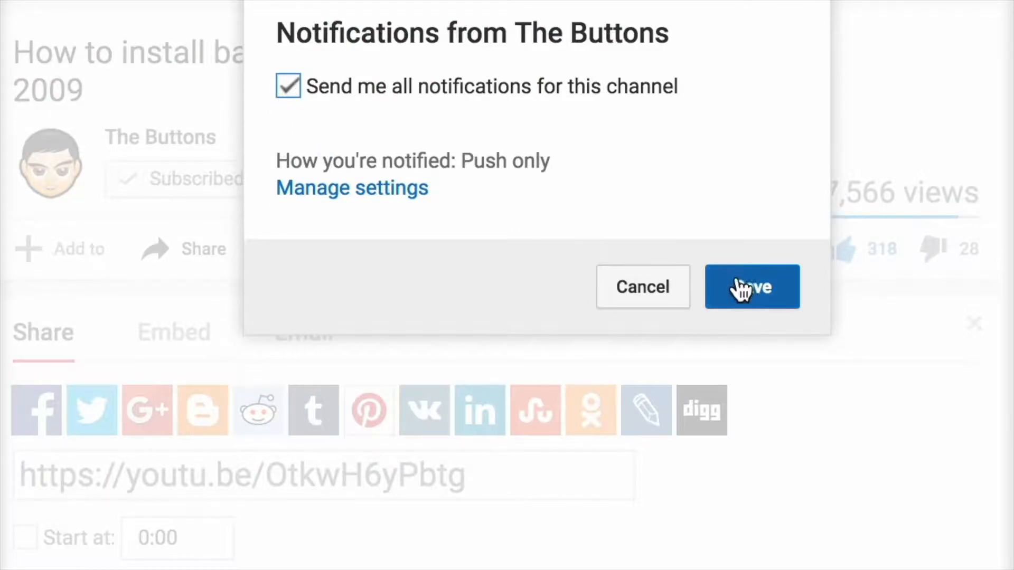
{"action": "left_click", "coordinate": [752, 286]}
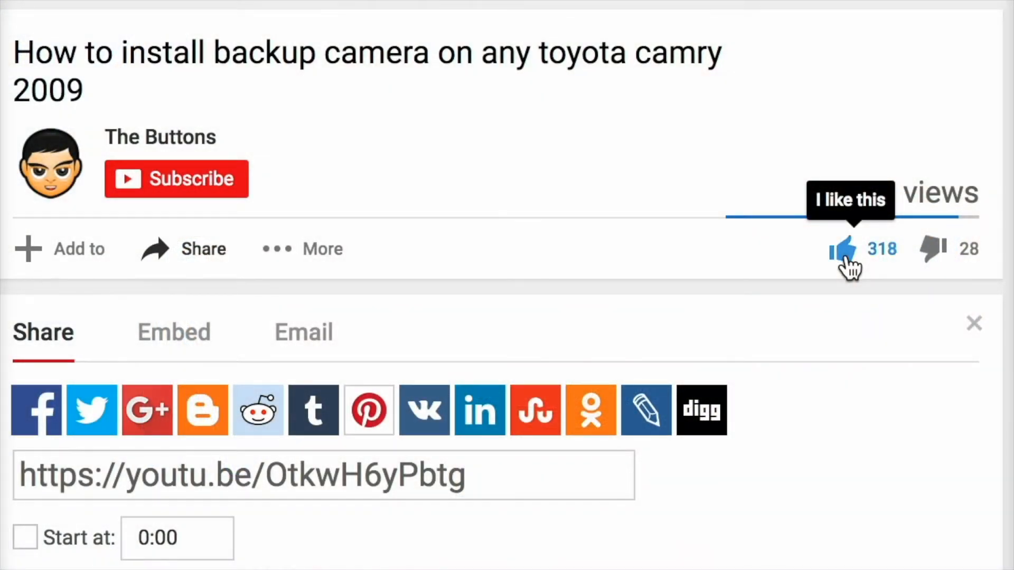
{"action": "left_click", "coordinate": [175, 179]}
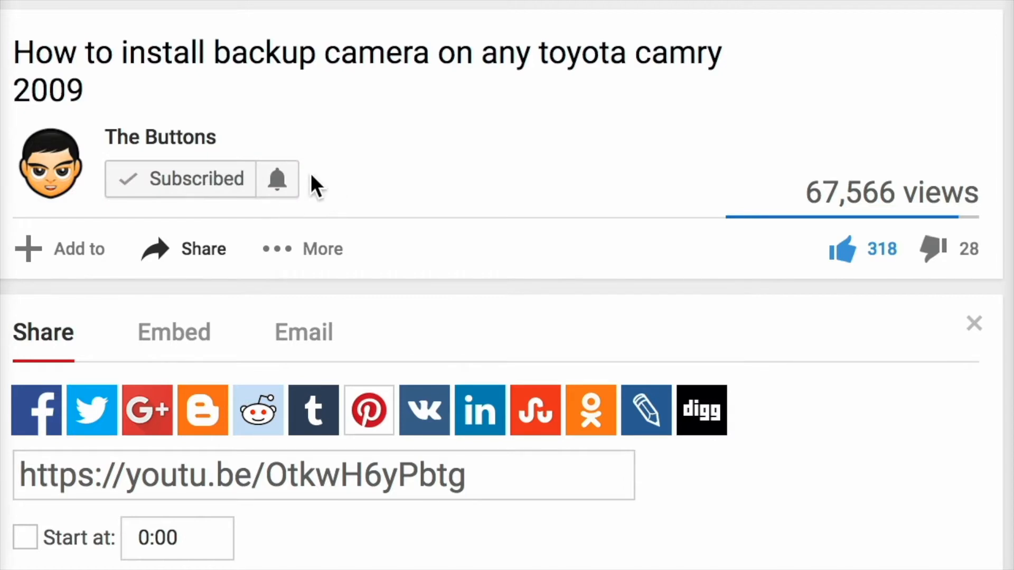
{"action": "left_click", "coordinate": [277, 180]}
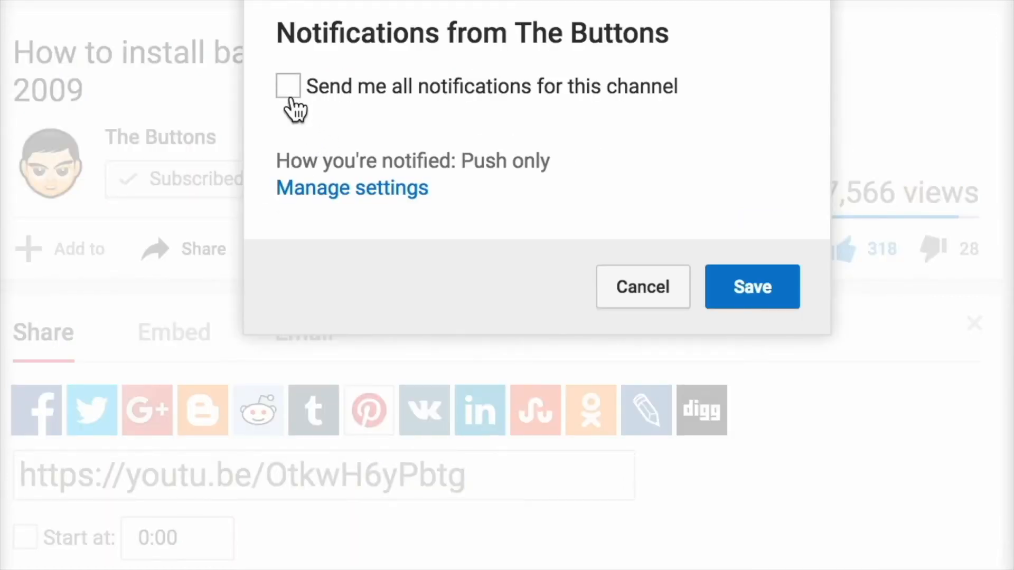